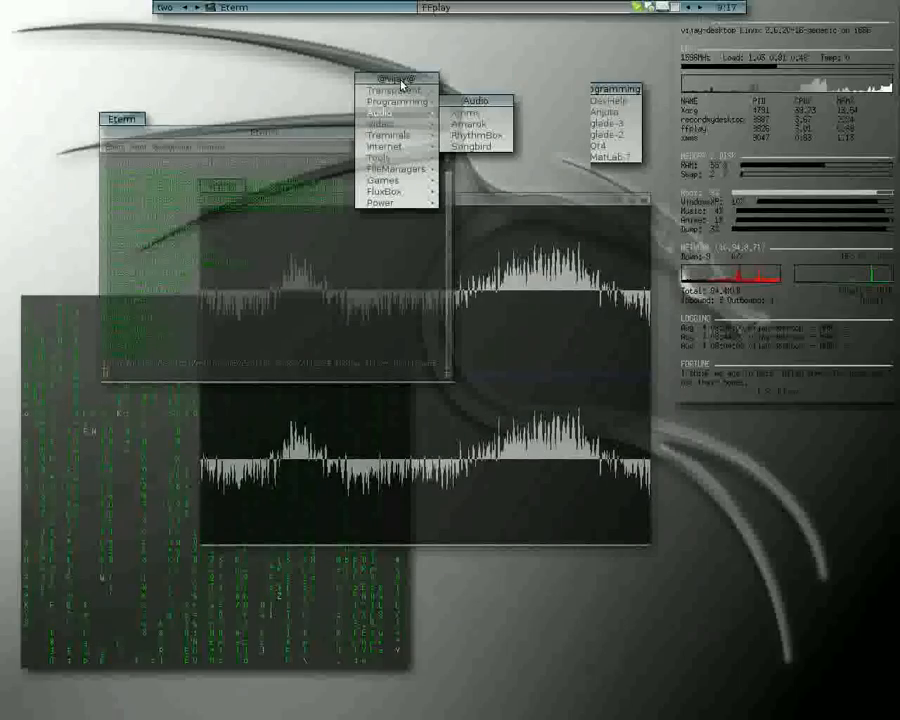
pyautogui.moveTo(382, 134)
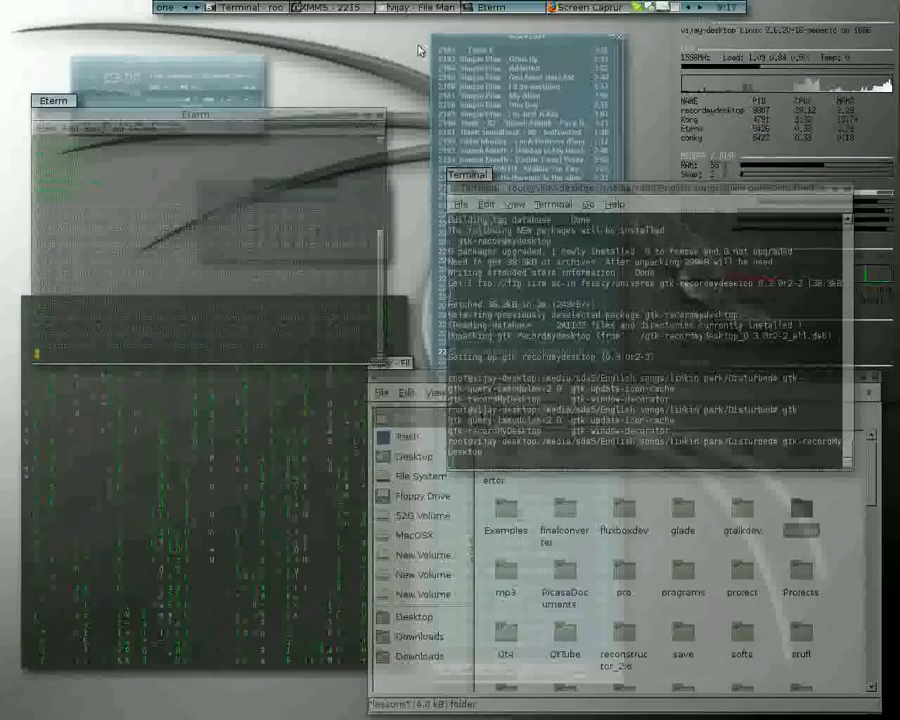
# Raise the Firefox window showing the Ubuntu Forums thread recommending Istanbul and Wink
pyautogui.click(25, 8)
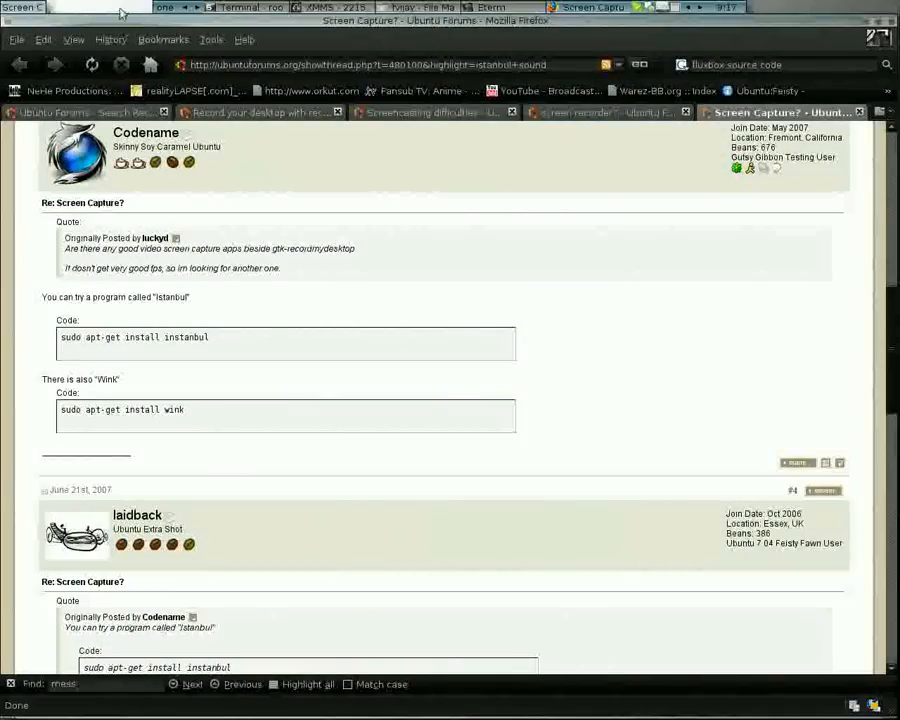
pyautogui.moveTo(275, 169)
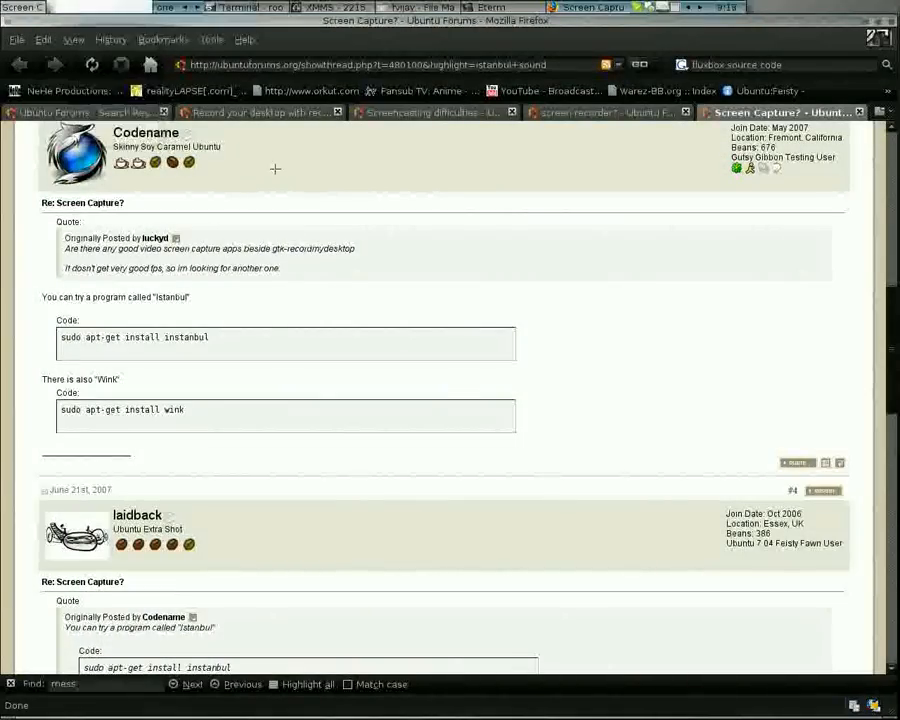